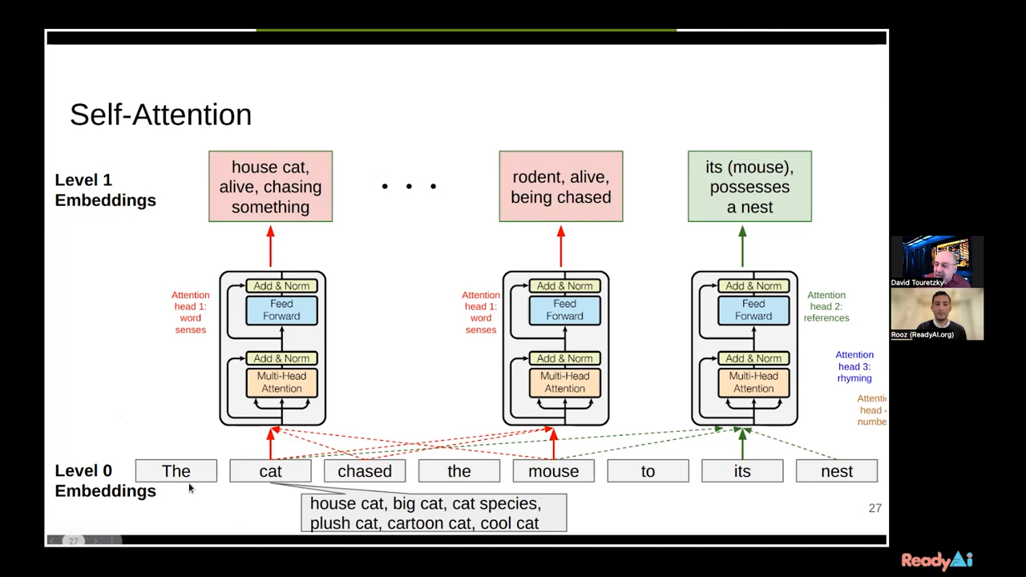
{"action": "mouse_move", "coordinate": [265, 477]}
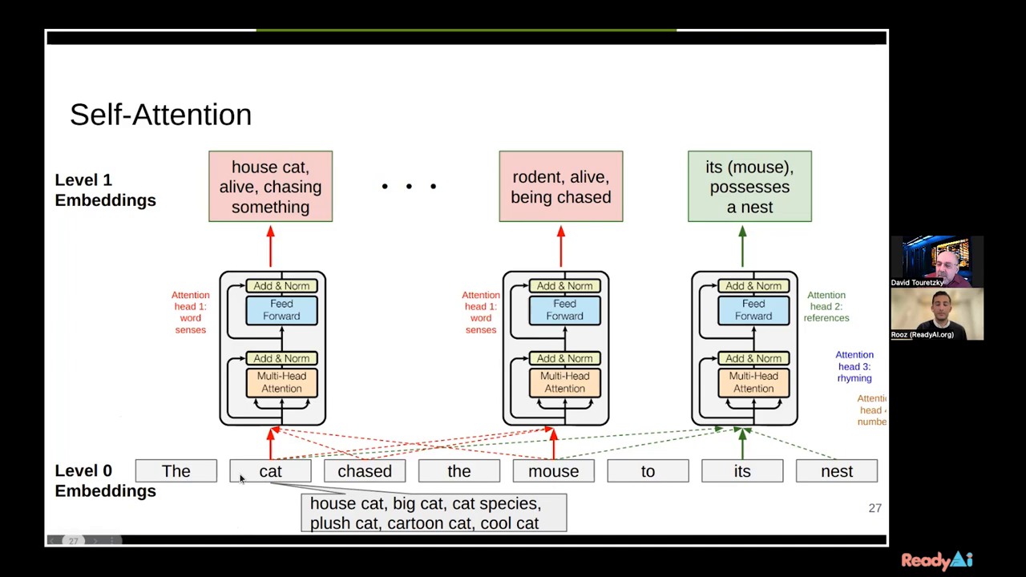
{"action": "mouse_move", "coordinate": [550, 484]}
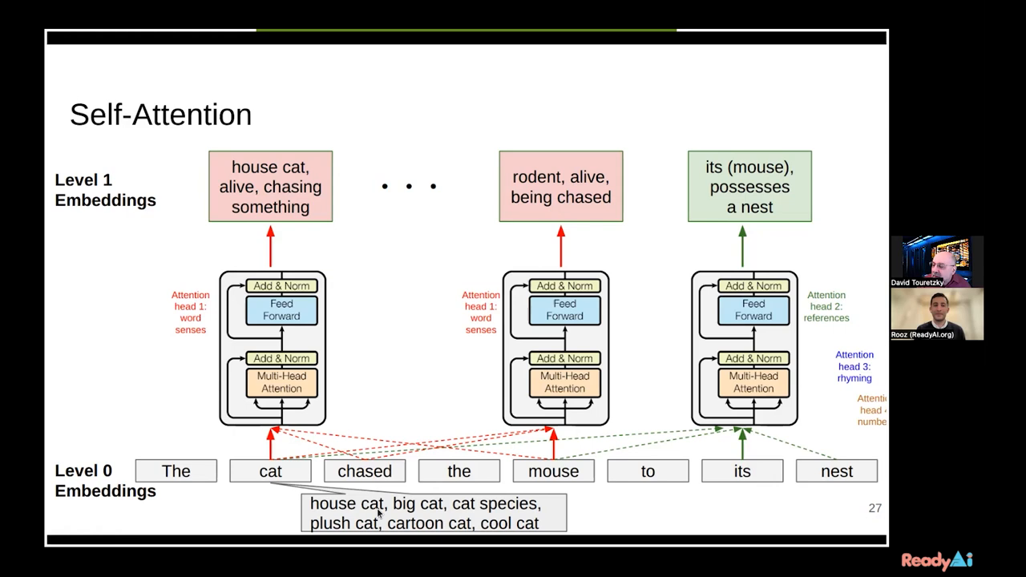
{"action": "mouse_move", "coordinate": [554, 482]}
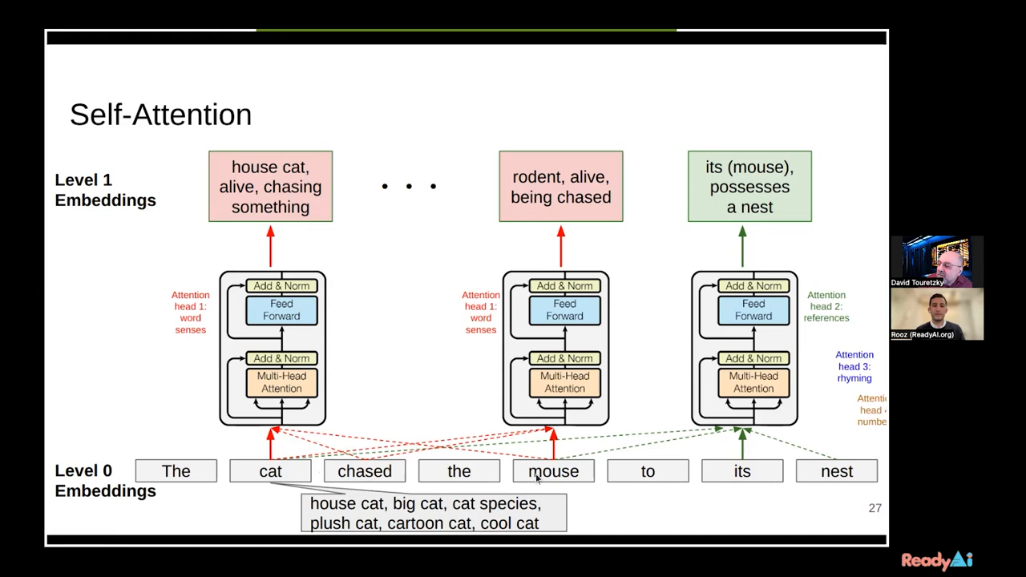
{"action": "mouse_move", "coordinate": [265, 413]}
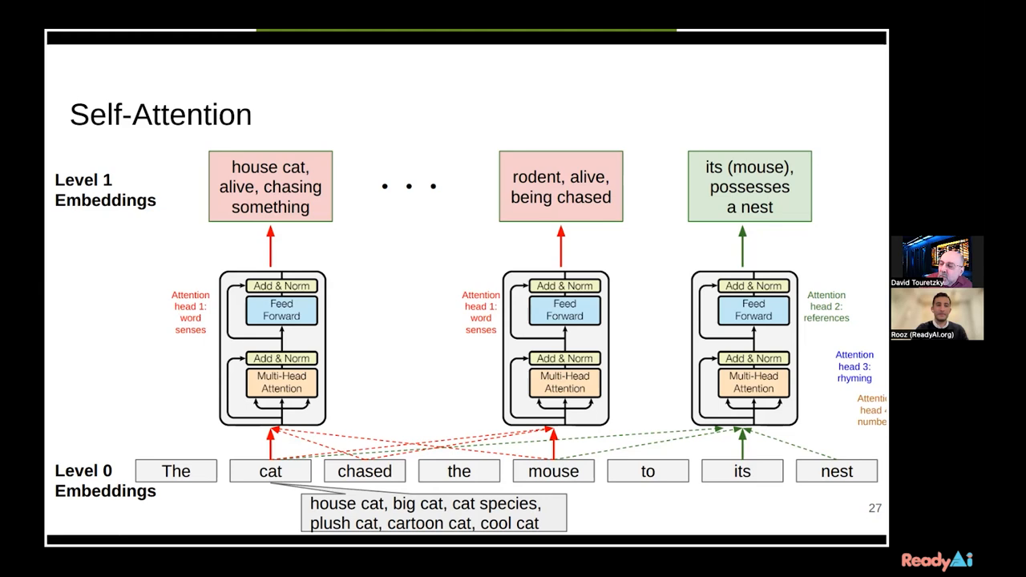
{"action": "mouse_move", "coordinate": [731, 328]}
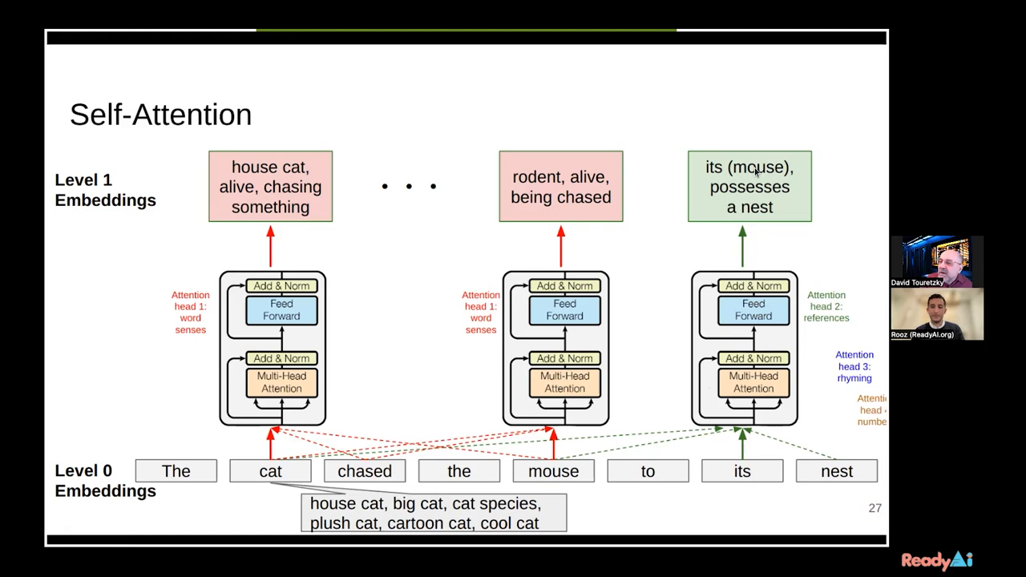
{"action": "mouse_move", "coordinate": [745, 302]}
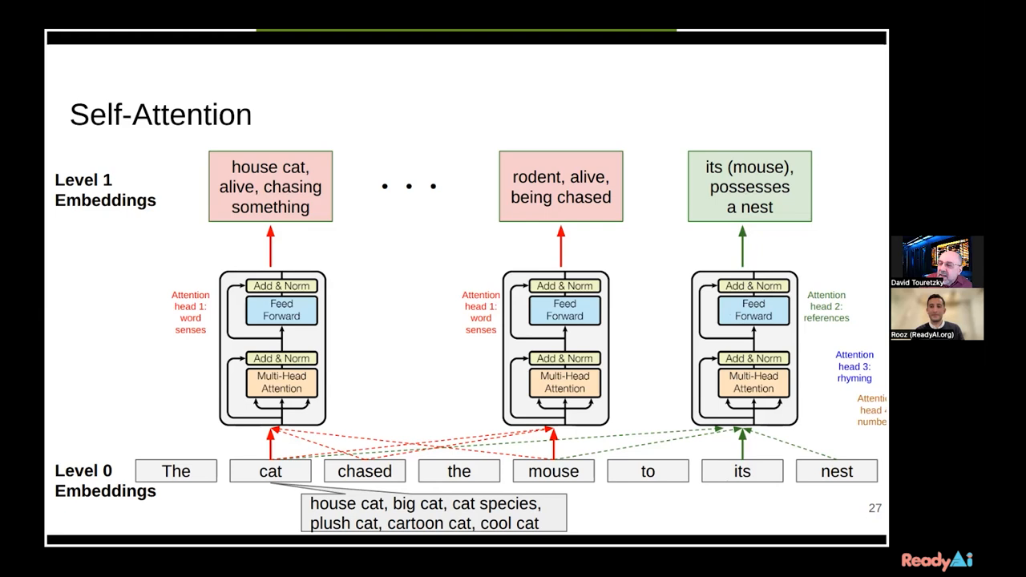
{"action": "mouse_move", "coordinate": [710, 192]}
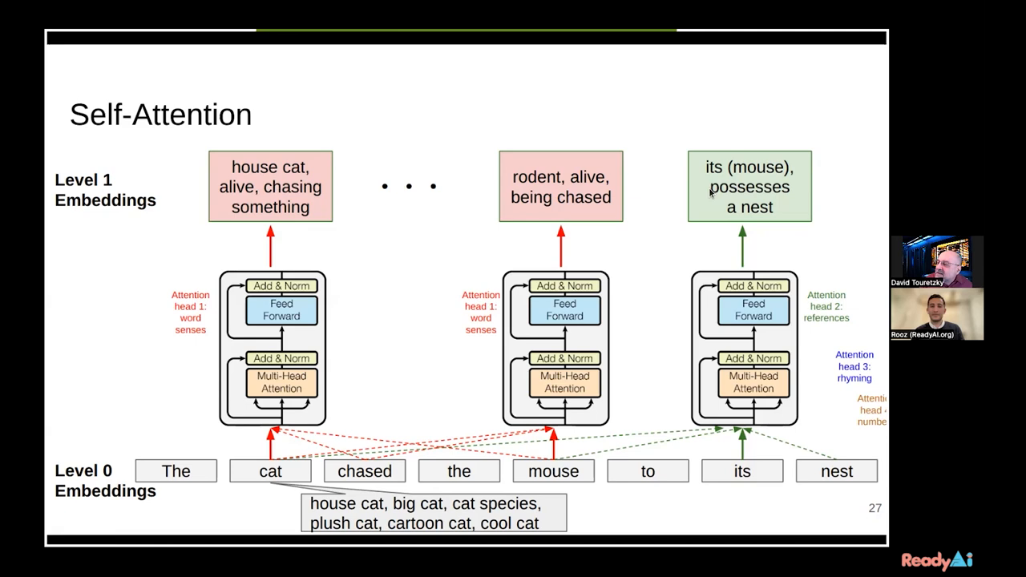
{"action": "mouse_move", "coordinate": [338, 169]}
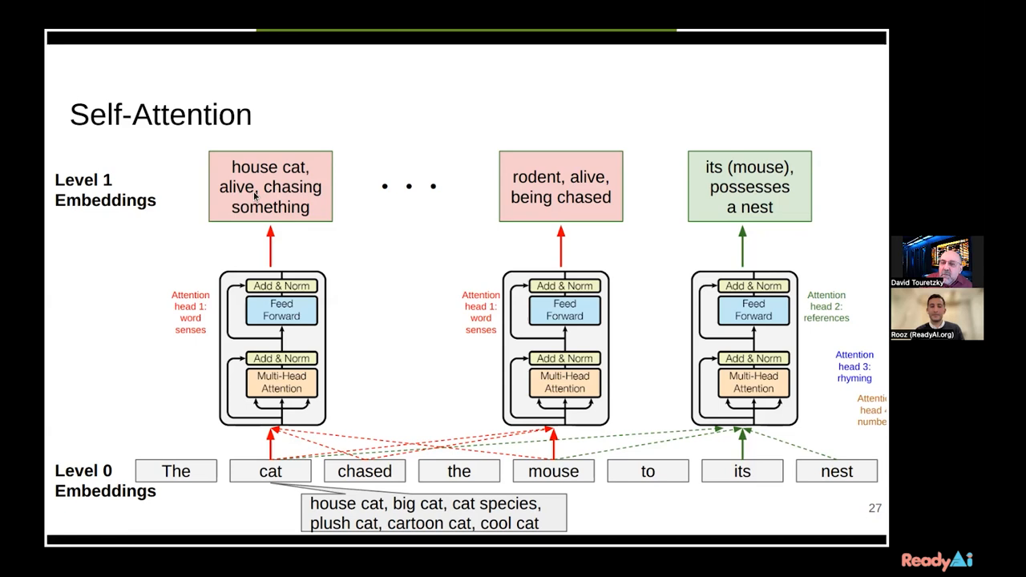
- Advance the shared slideshow to slide 28, 'Many Layers of Self-Attention Yields Intelligence'
{"action": "key", "text": "Right"}
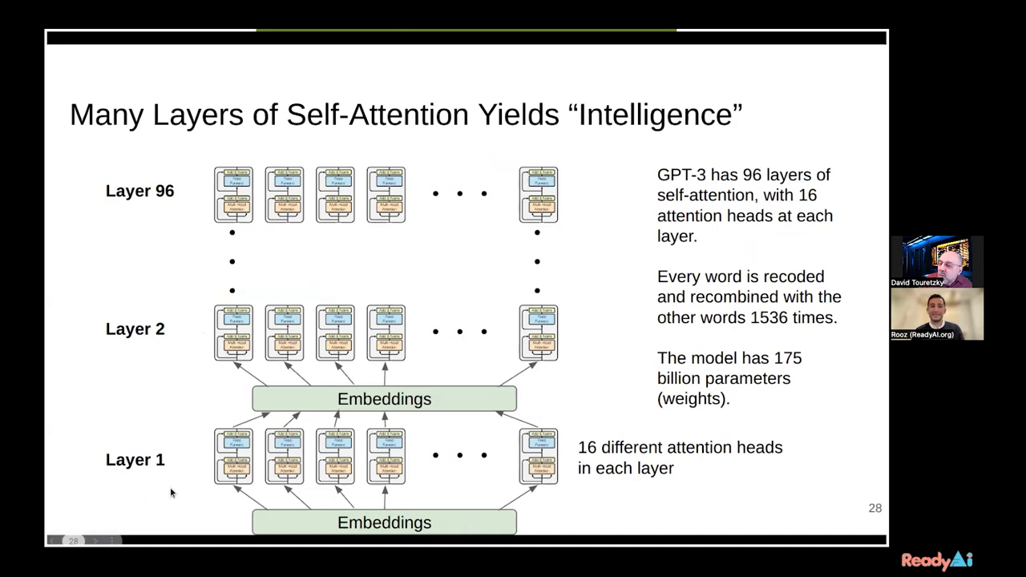
{"action": "mouse_move", "coordinate": [168, 181]}
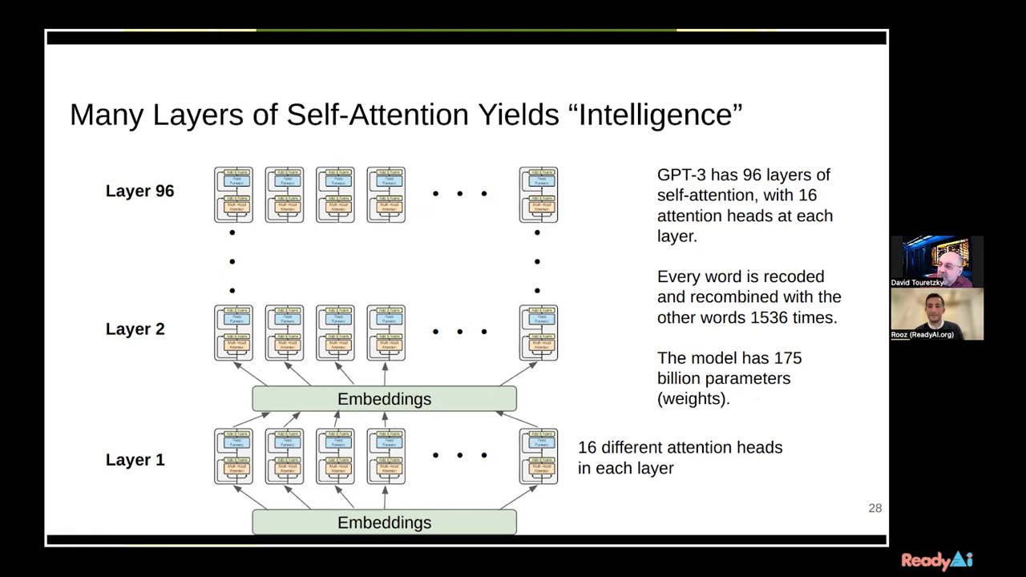
- Advance the shared slideshow to slide 29, 'Conclusions'
{"action": "key", "text": "Right"}
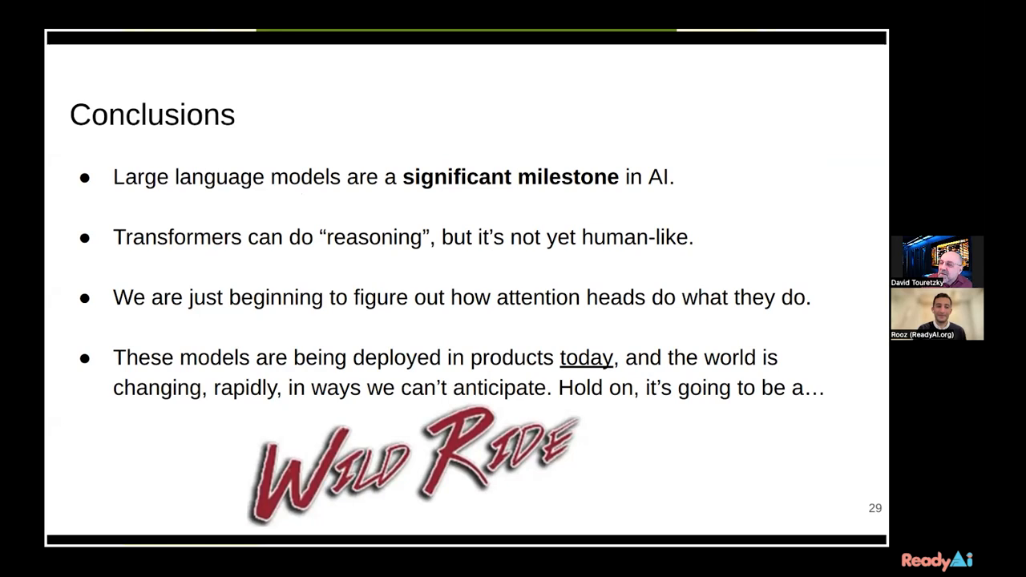
{"action": "mouse_move", "coordinate": [371, 250]}
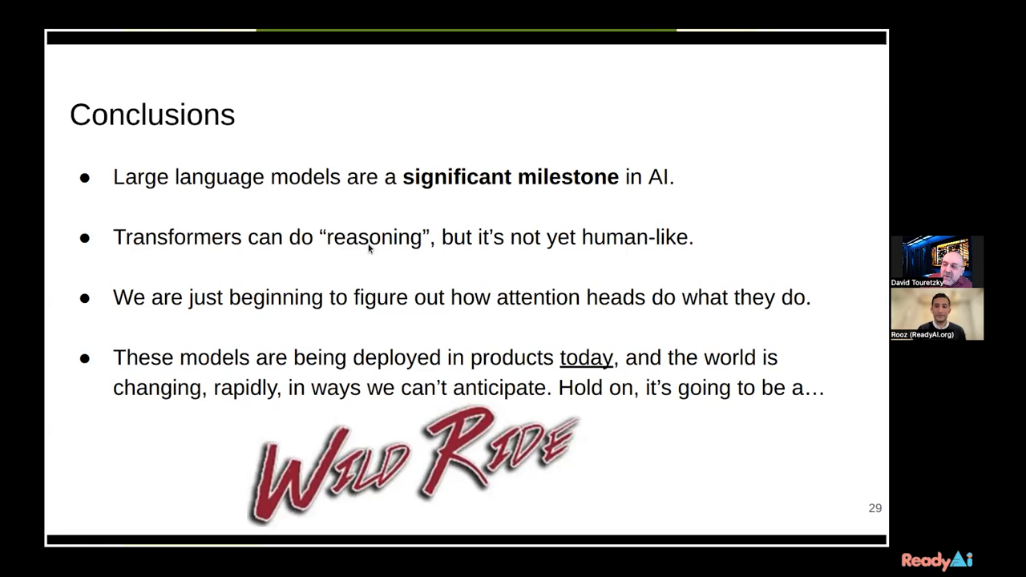
{"action": "mouse_move", "coordinate": [345, 241]}
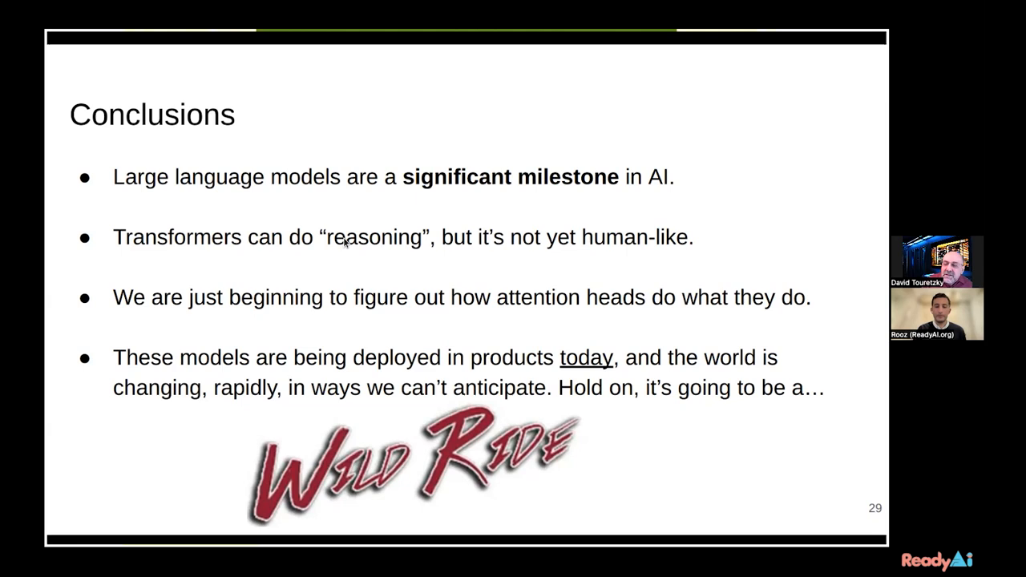